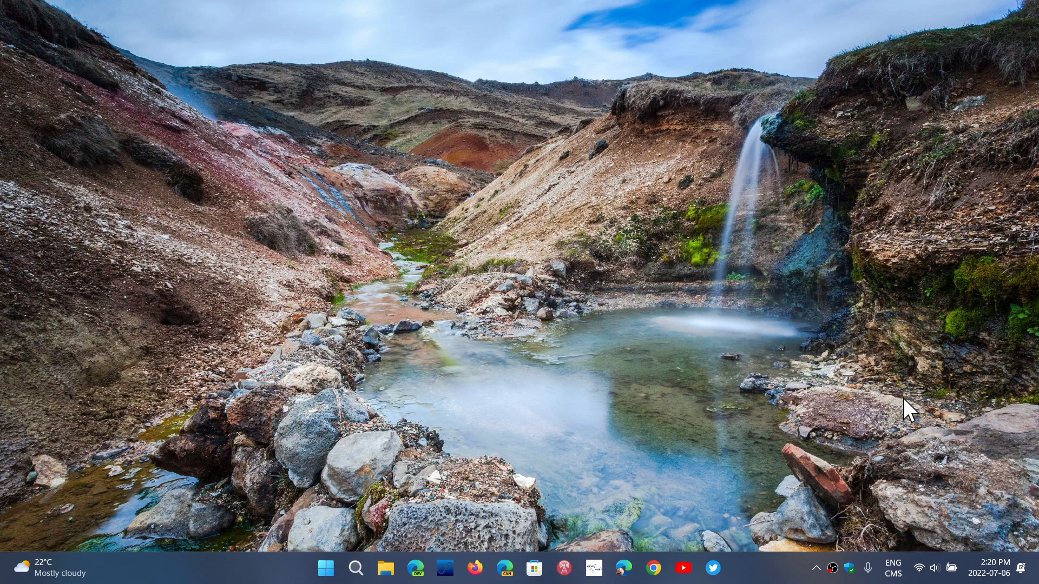
mouse_move(855, 397)
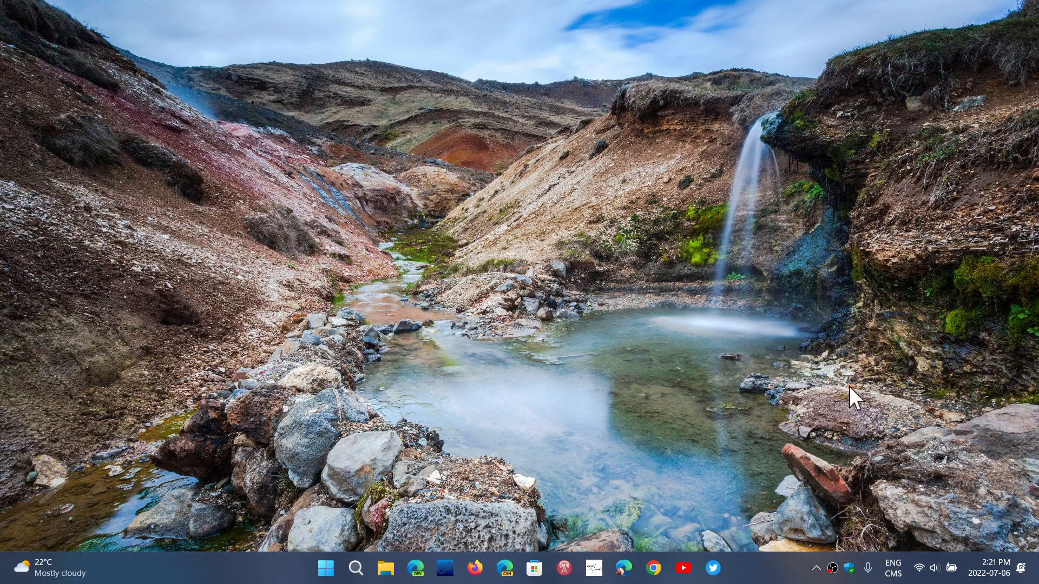
Bring up the Start menu showing pinned apps and recommended files
left_click(325, 568)
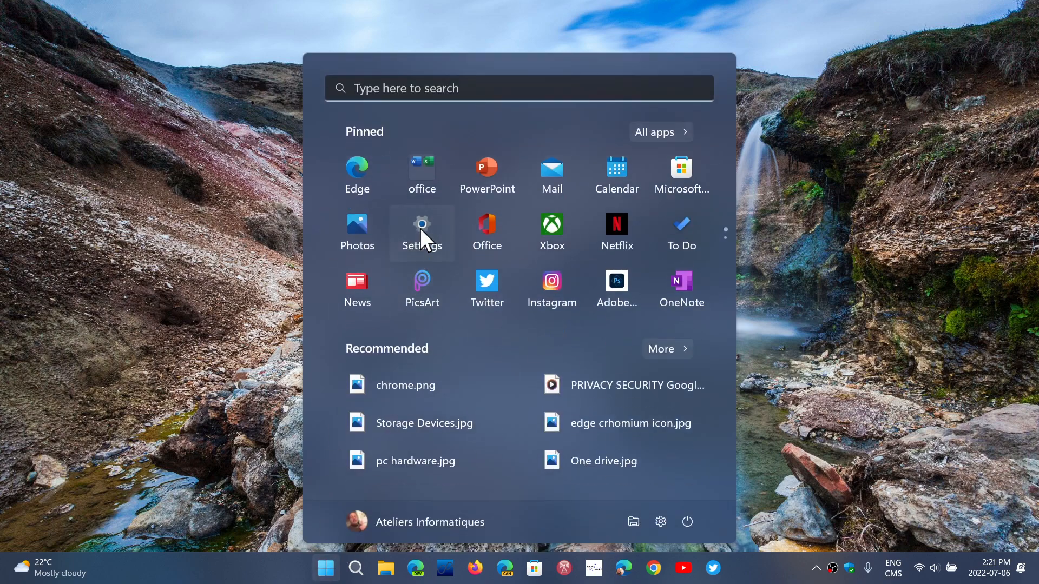
Launch Settings and show the Windows Update page reading 'You're up to date'
left_click(421, 228)
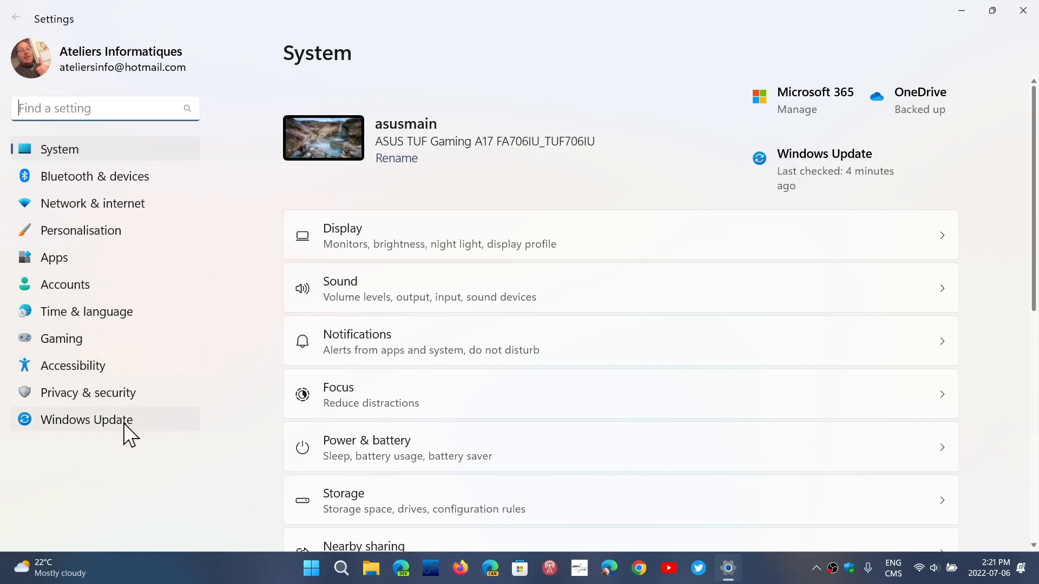
left_click(86, 420)
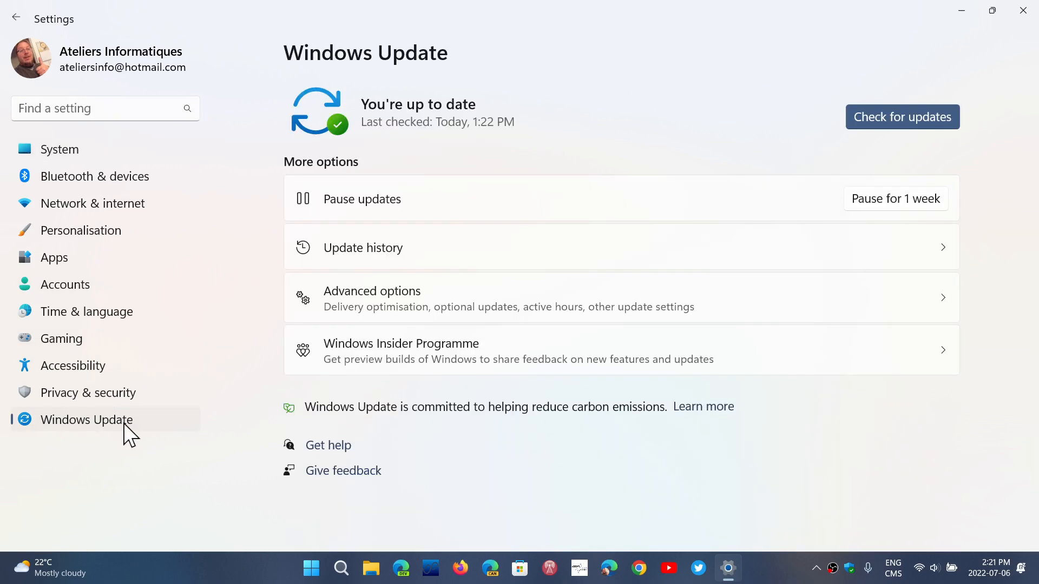
mouse_move(848, 497)
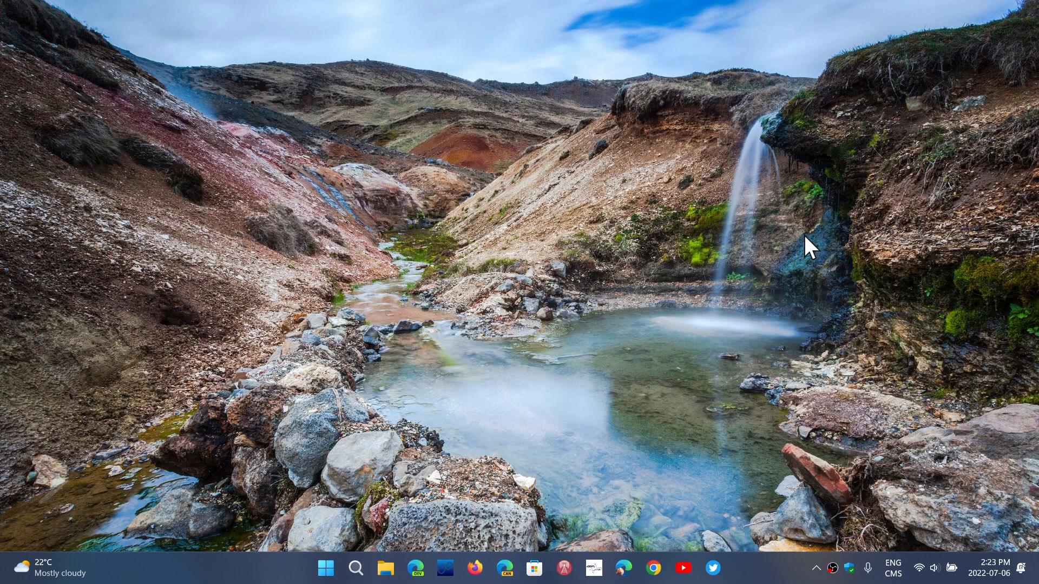
mouse_move(845, 371)
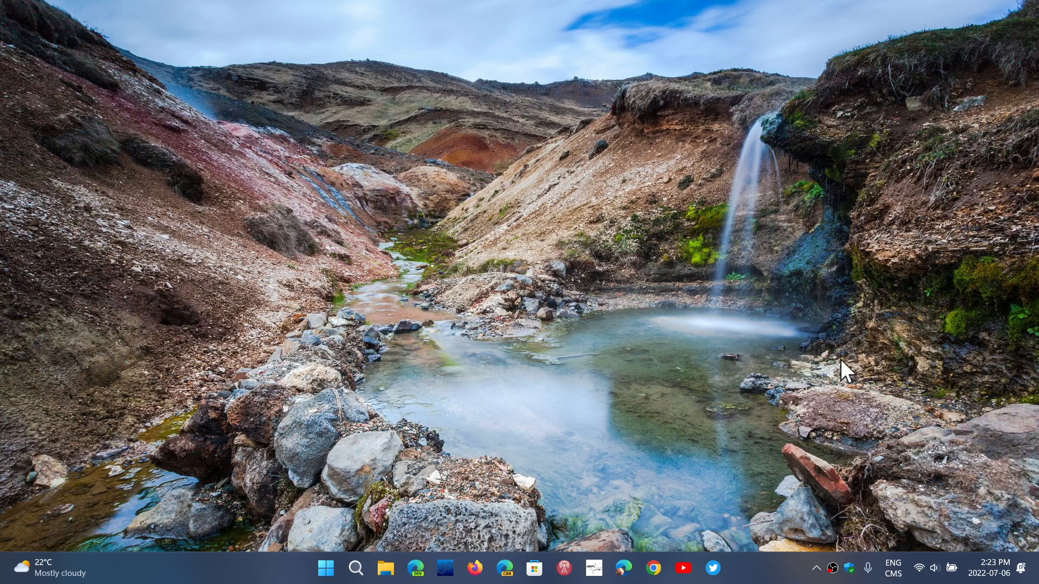
mouse_move(781, 397)
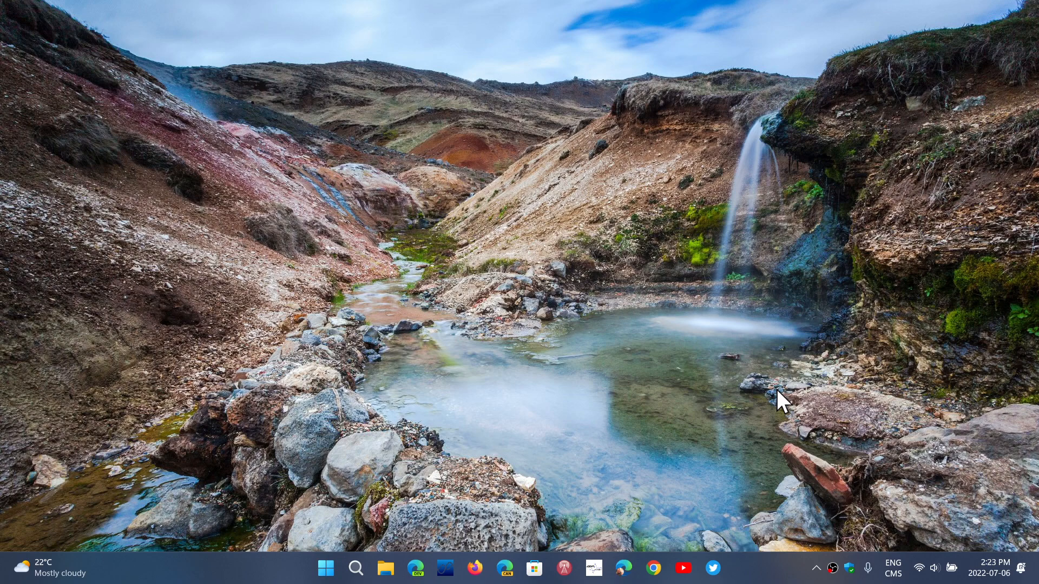
mouse_move(494, 464)
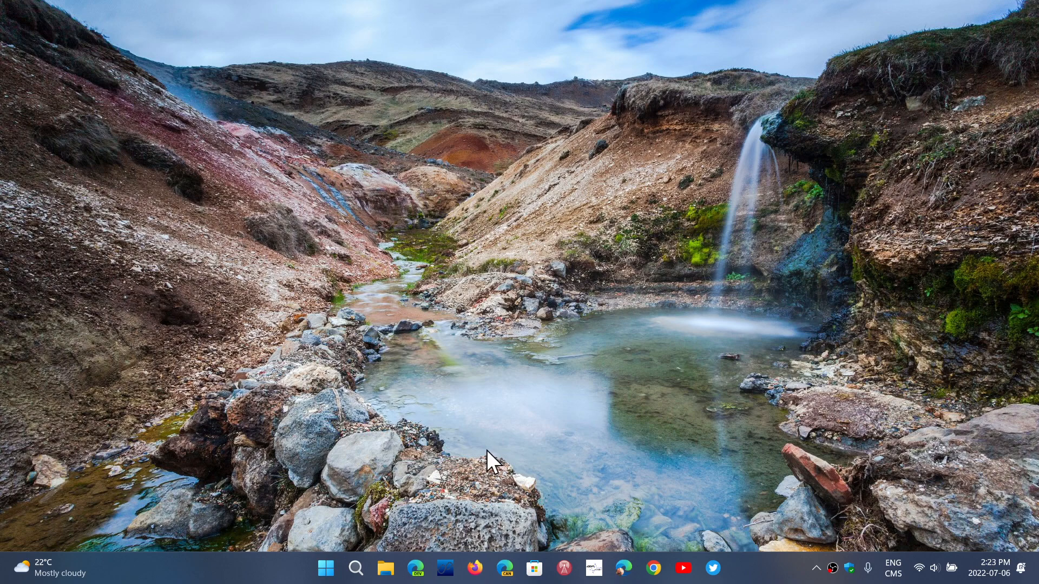
mouse_move(893, 396)
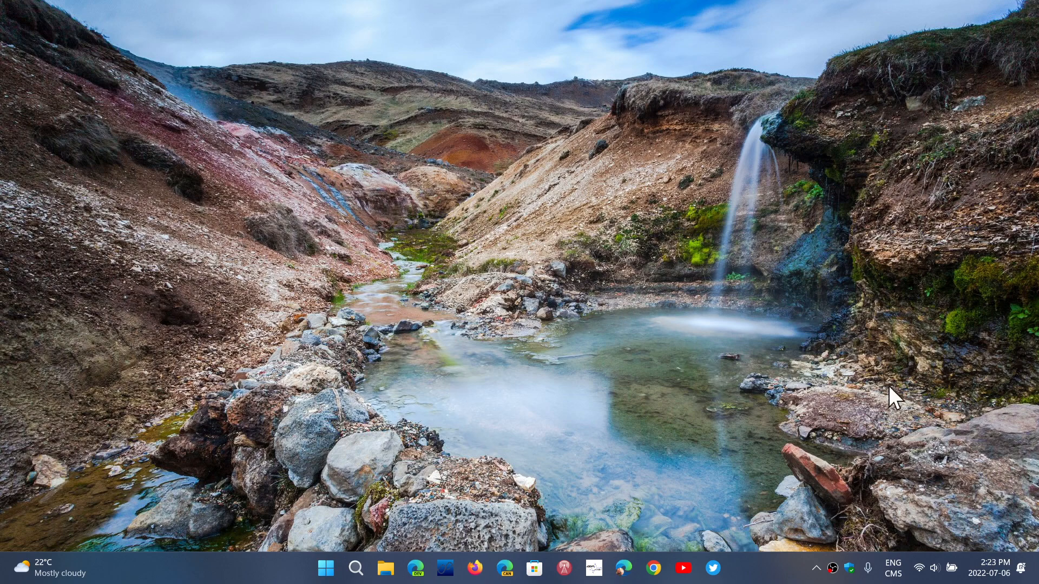
mouse_move(728, 371)
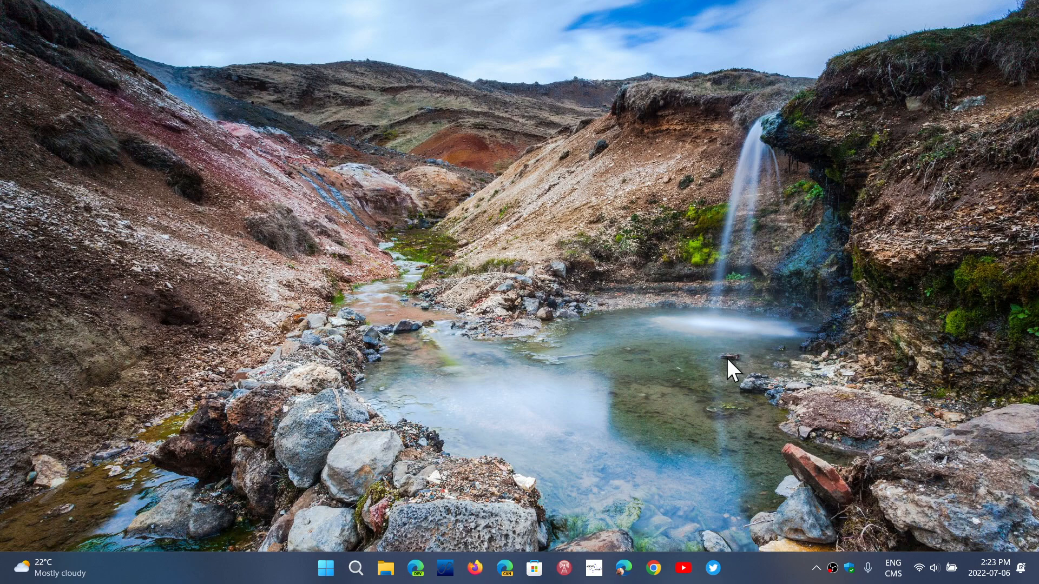
mouse_move(743, 527)
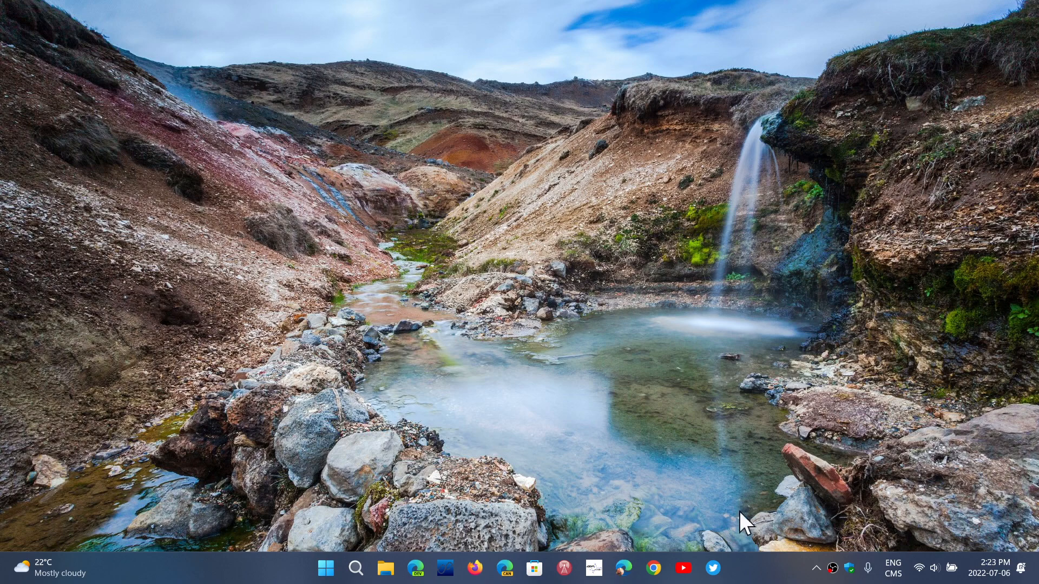
mouse_move(759, 578)
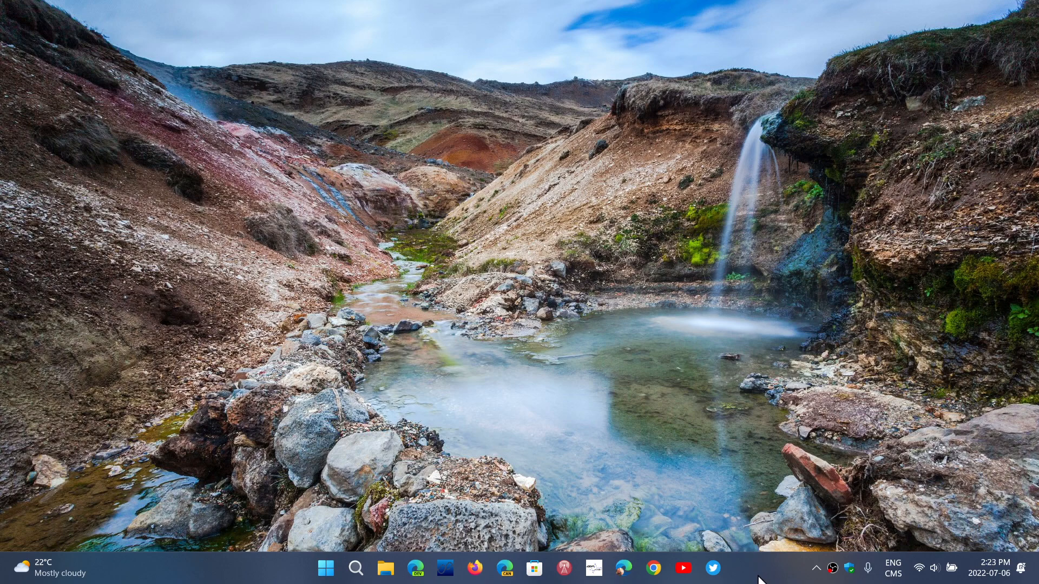